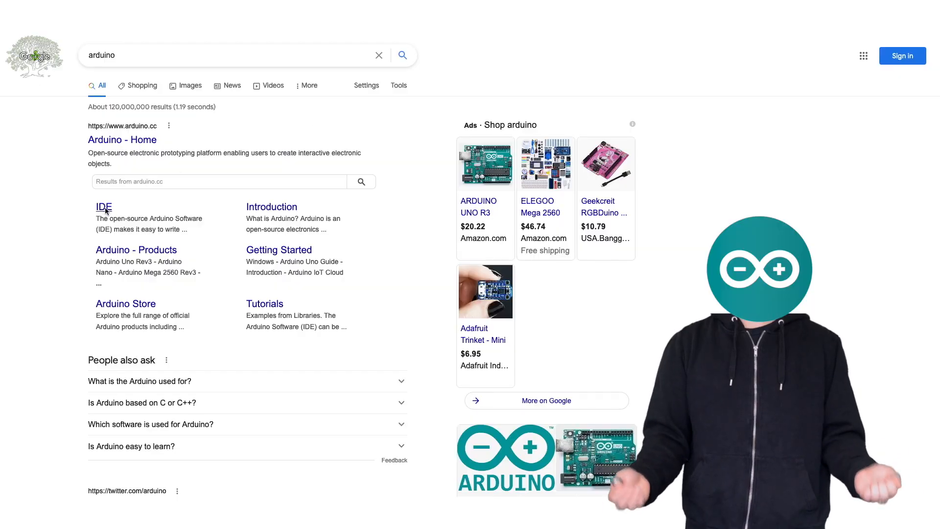
Step: Reach the Arduino IDE 1.8.13 downloads page from the Google 'arduino' results
left_click(104, 207)
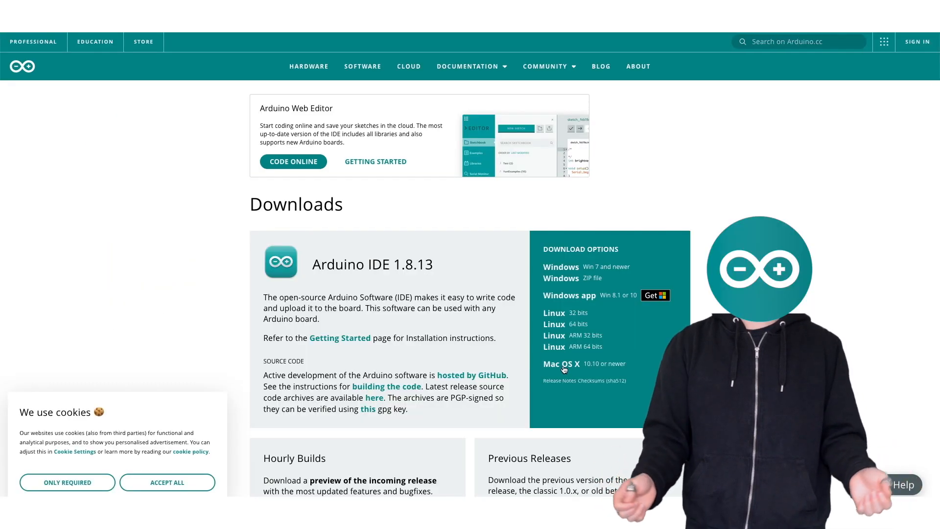
left_click(561, 363)
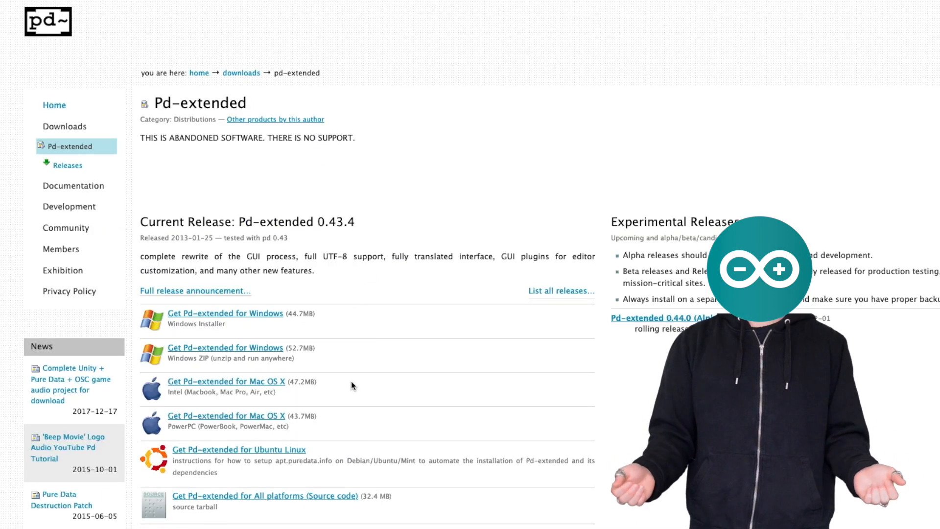
Step: Show the Pd-extended 0.43.4 release download links on puredata.info
left_click(226, 381)
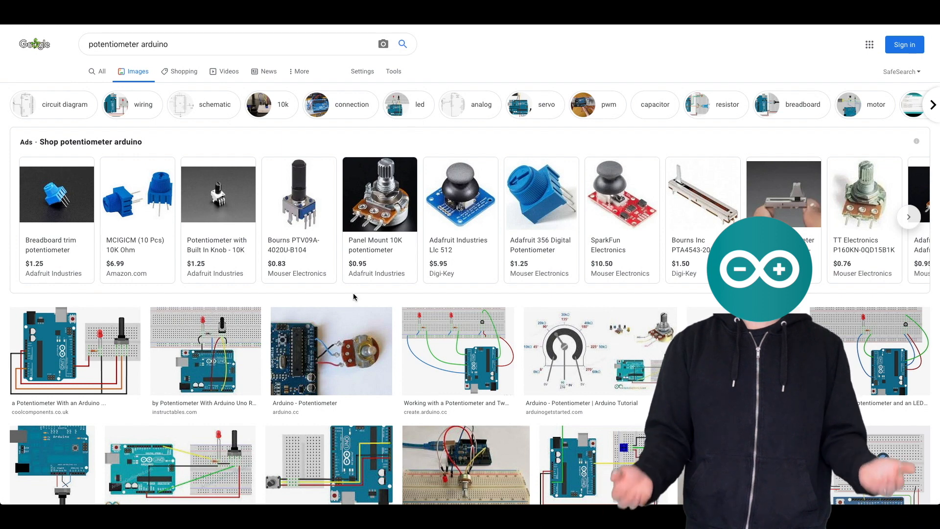
Step: Browse Google Images results for 'potentiometer arduino' wiring diagrams
left_click(330, 351)
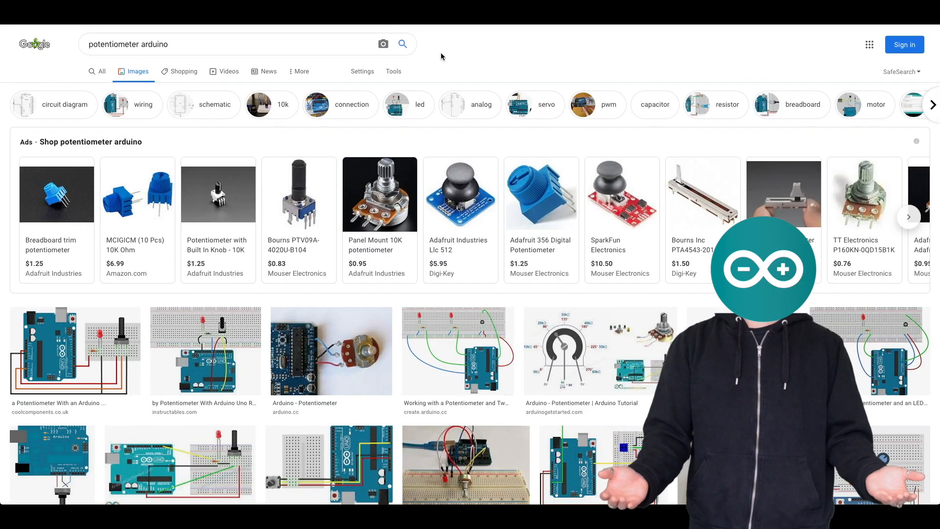
left_click(331, 351)
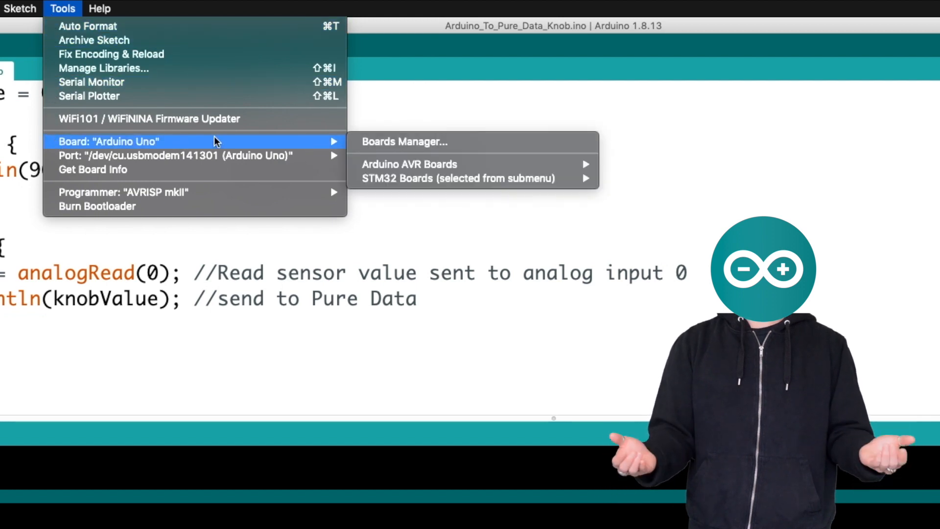
mouse_move(409, 164)
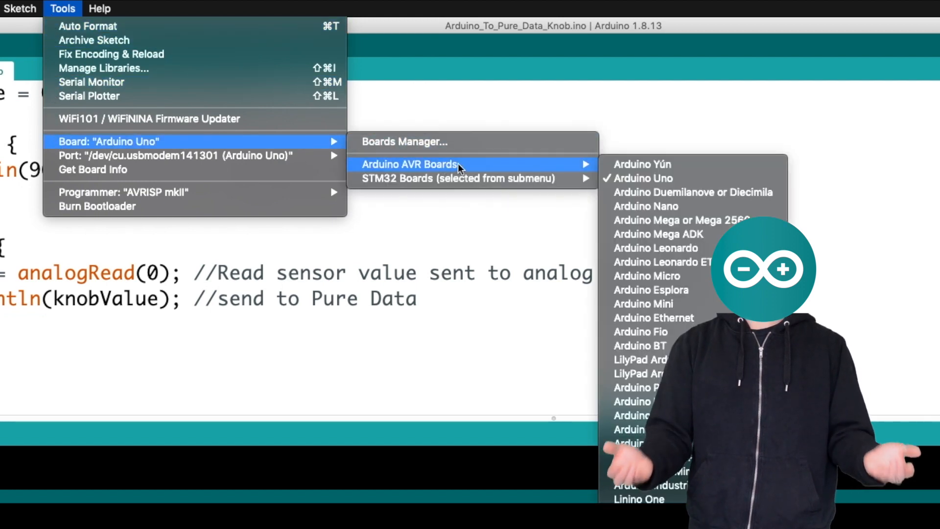
mouse_move(692, 178)
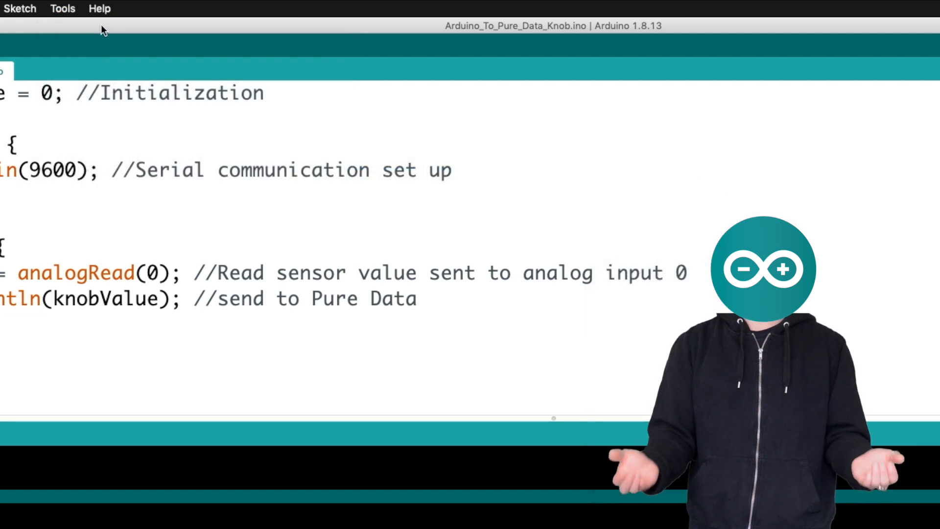
Step: Select /dev/cu.usbmodem141301 (Arduino Uno) as the serial port under Tools > Port
left_click(62, 8)
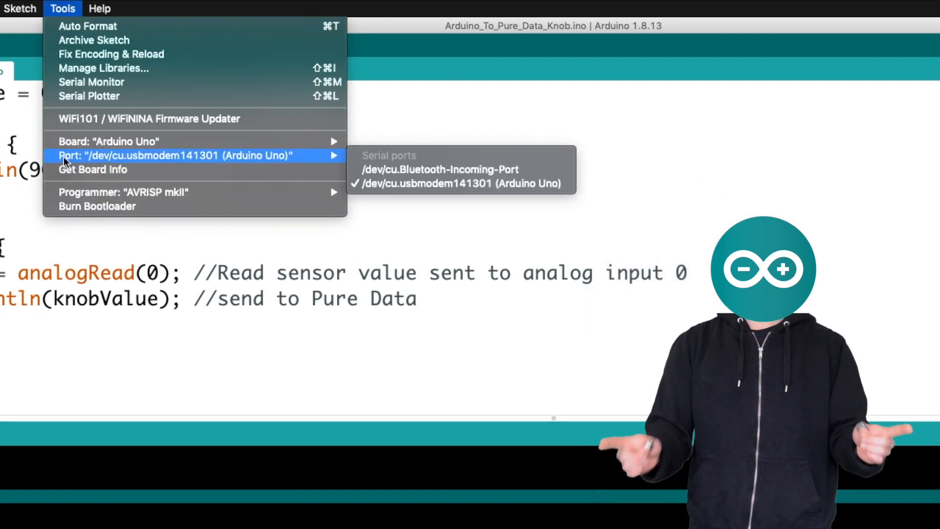
mouse_move(441, 170)
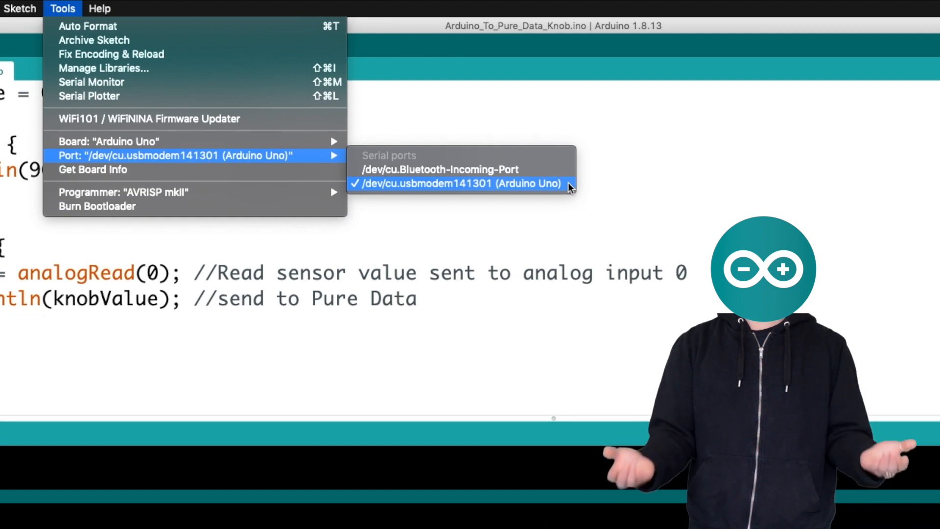
left_click(455, 183)
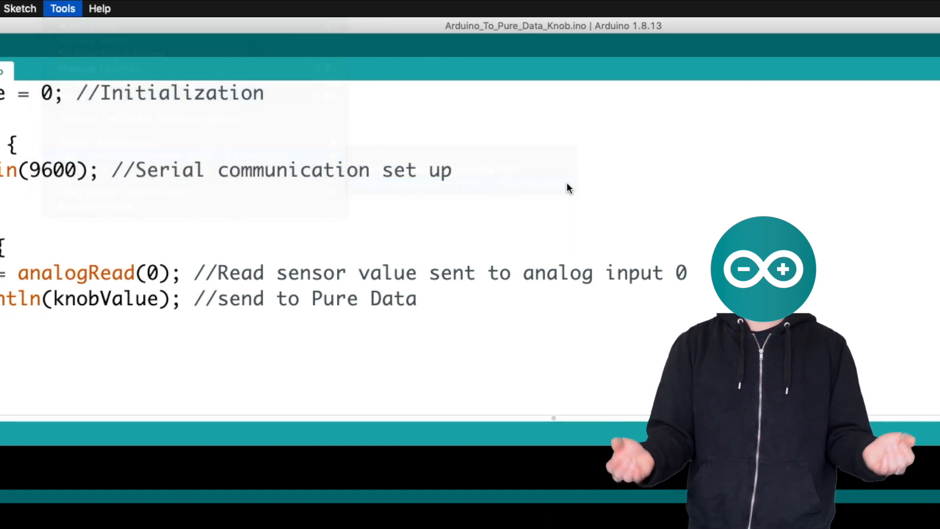
Step: Upload the knob-reading sketch to the Arduino Uno
left_click(35, 50)
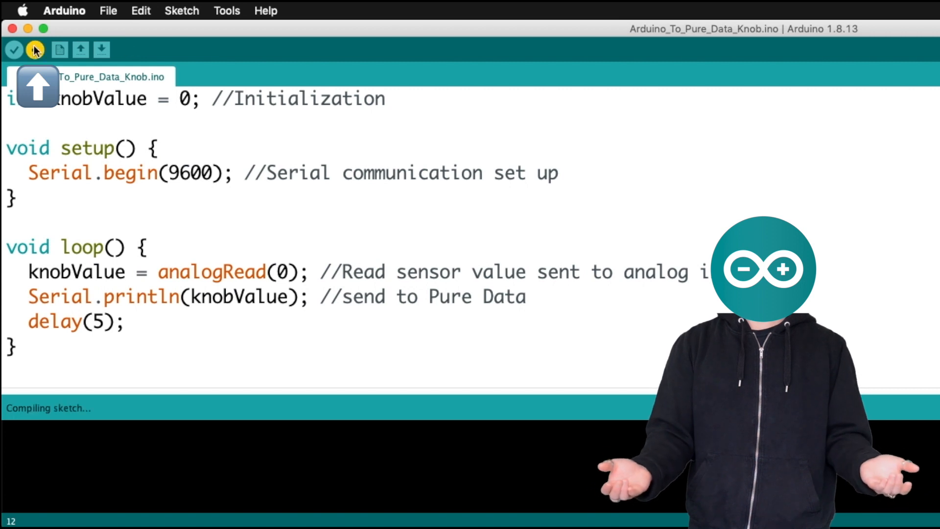
left_click(35, 50)
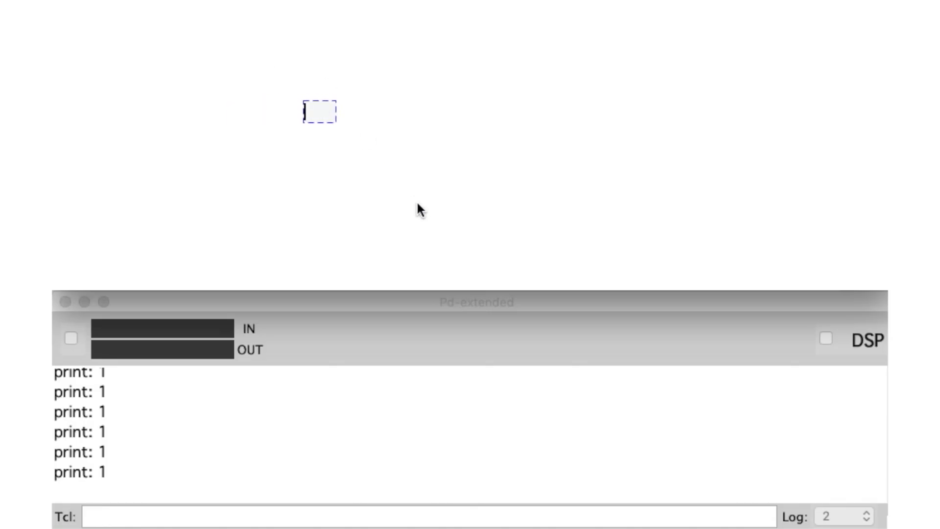
Step: Create [comport 0 9600] with devices/open/close messages and a [print] on its outlet
type("comport")
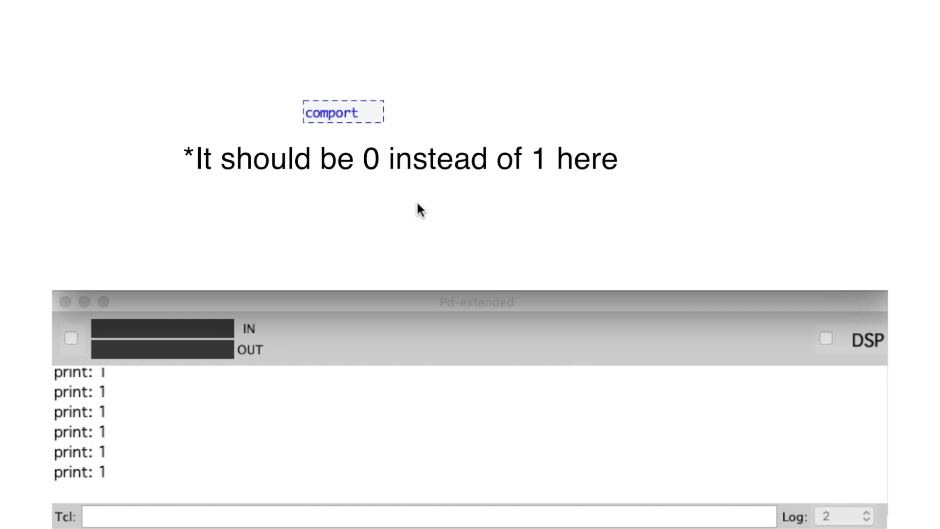
type("0 9600")
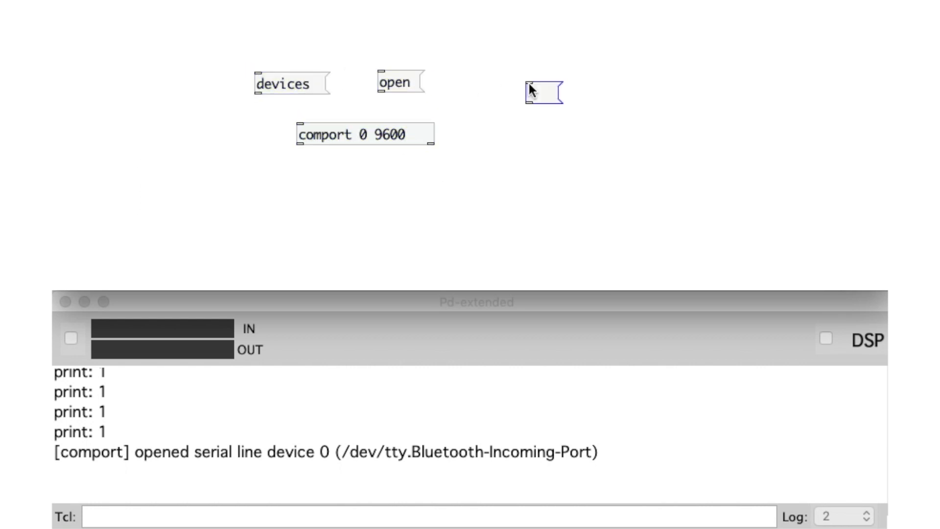
type("close")
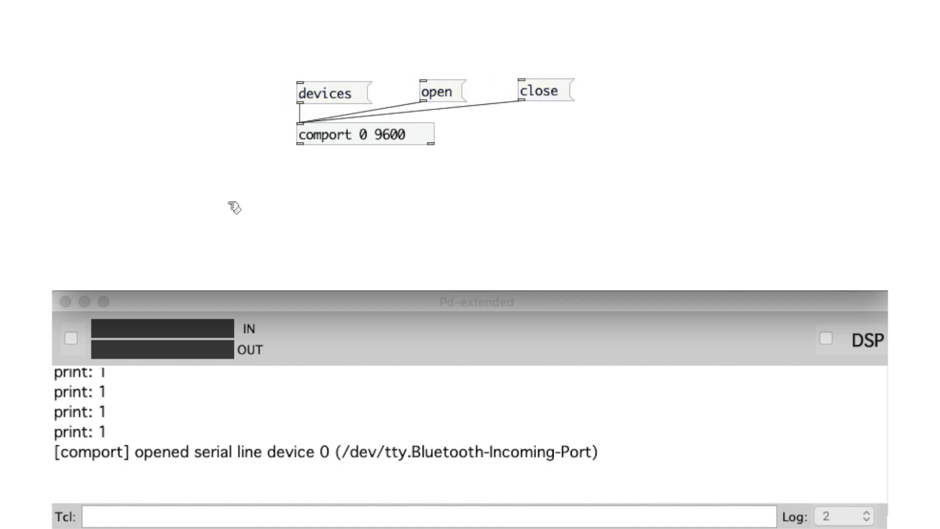
left_click(246, 176)
type("print")
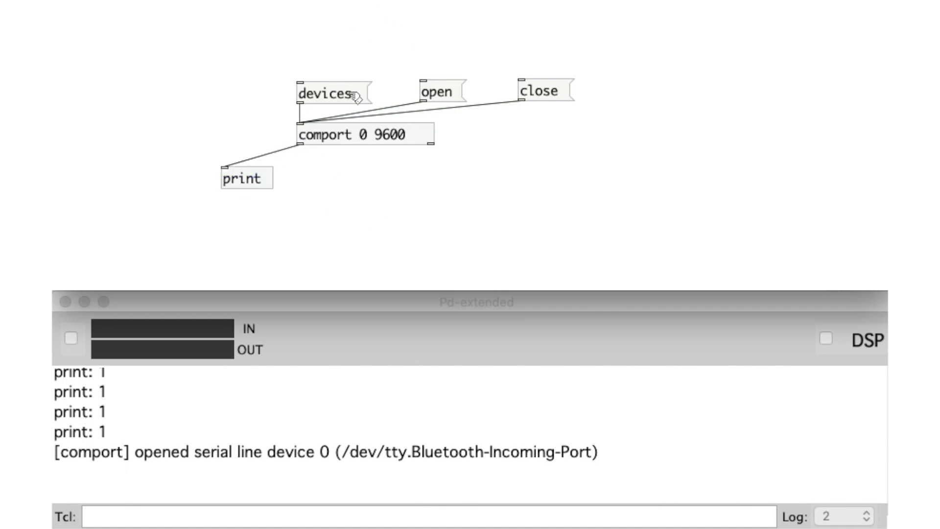
Step: List serial ports via the devices message and change the open message to port 1
left_click(324, 92)
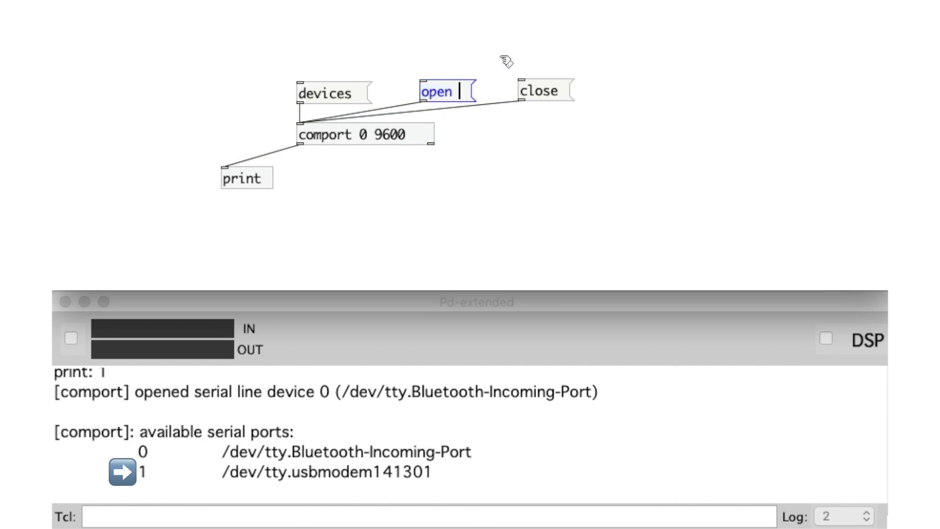
type("1")
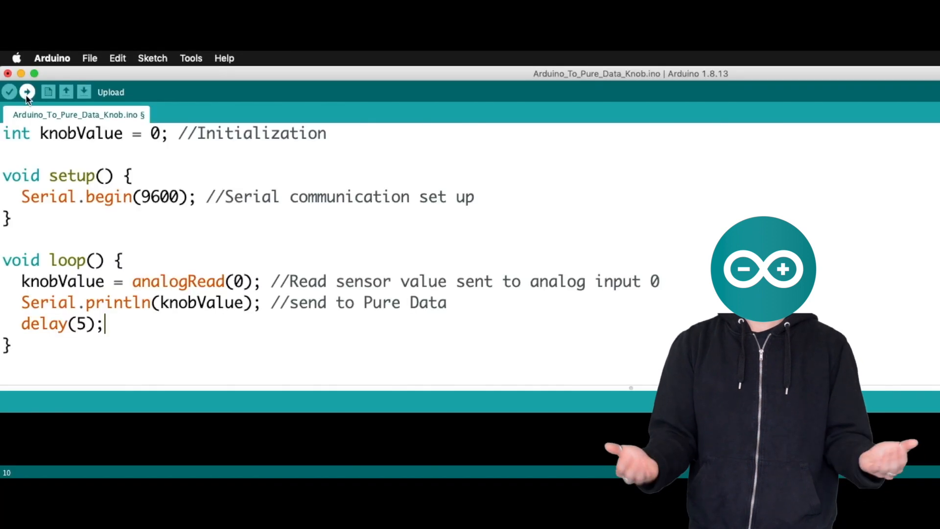
Step: Retry the upload, which fails because the usbmodem141301 serial device cannot be opened
left_click(28, 92)
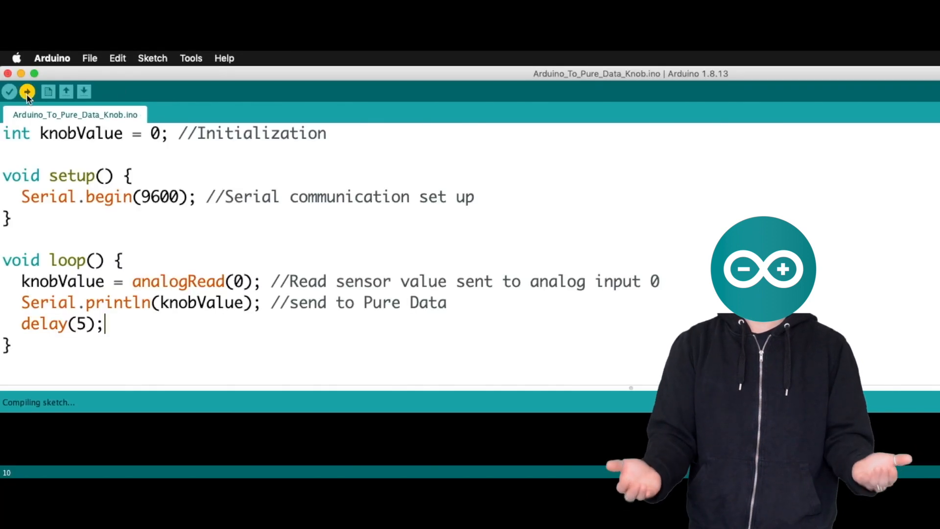
left_click(28, 91)
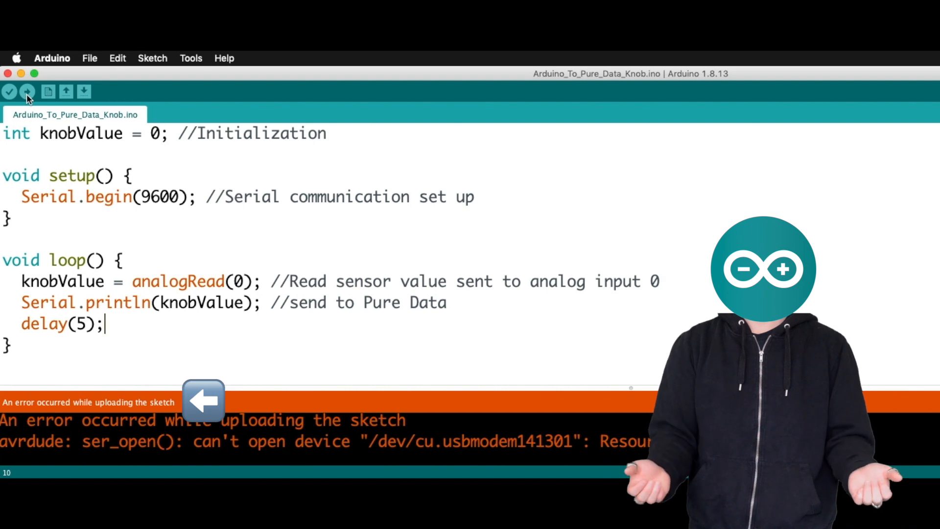